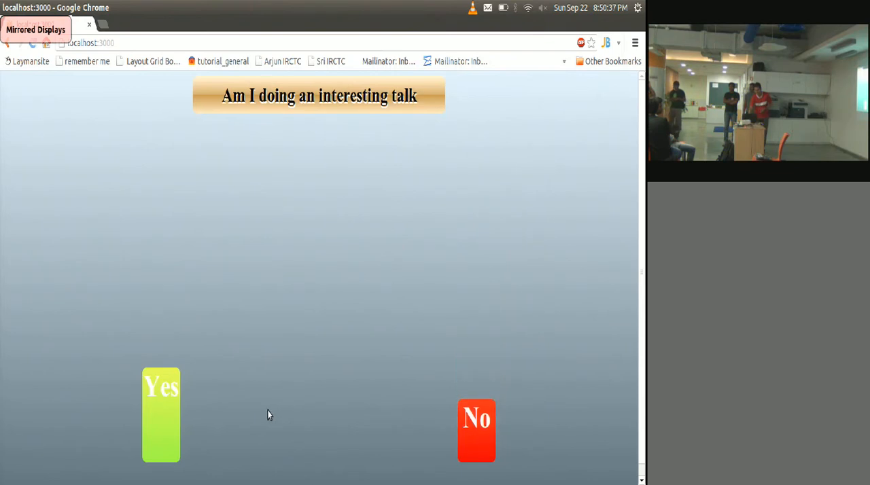
pyautogui.moveTo(209, 418)
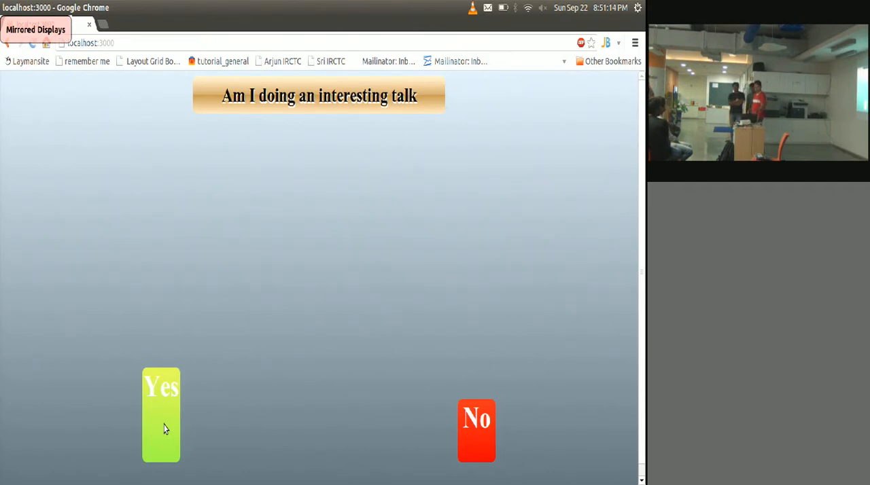
pyautogui.moveTo(19, 463)
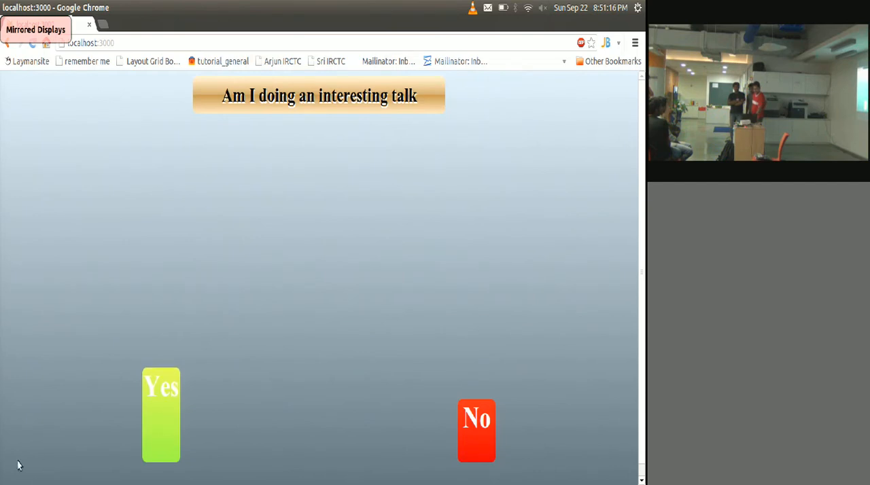